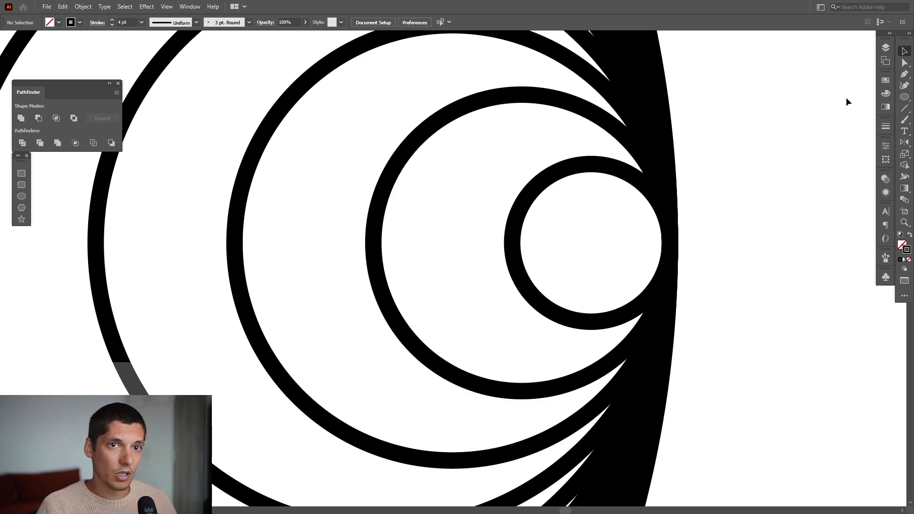
Step: Draw a thin rectangle beside the smallest circle, stretched to fit the ring gap
click(21, 173)
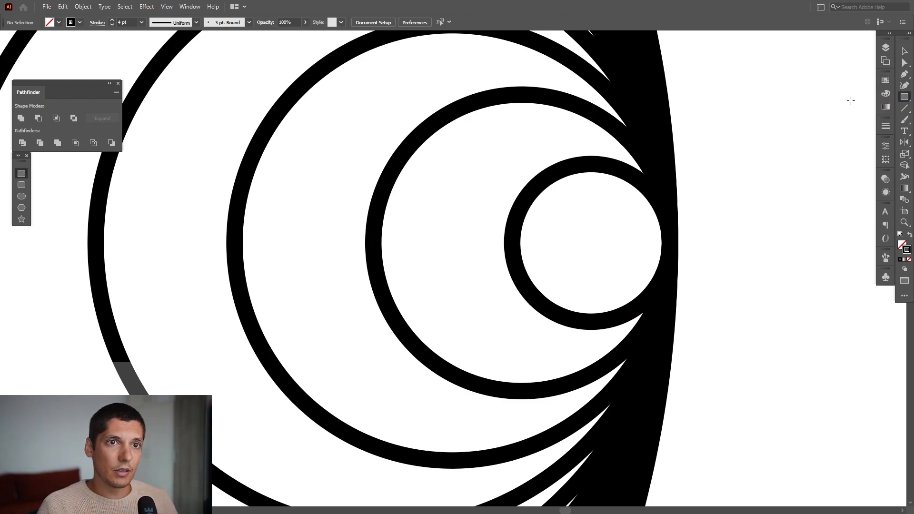
drag(530, 263, 670, 242)
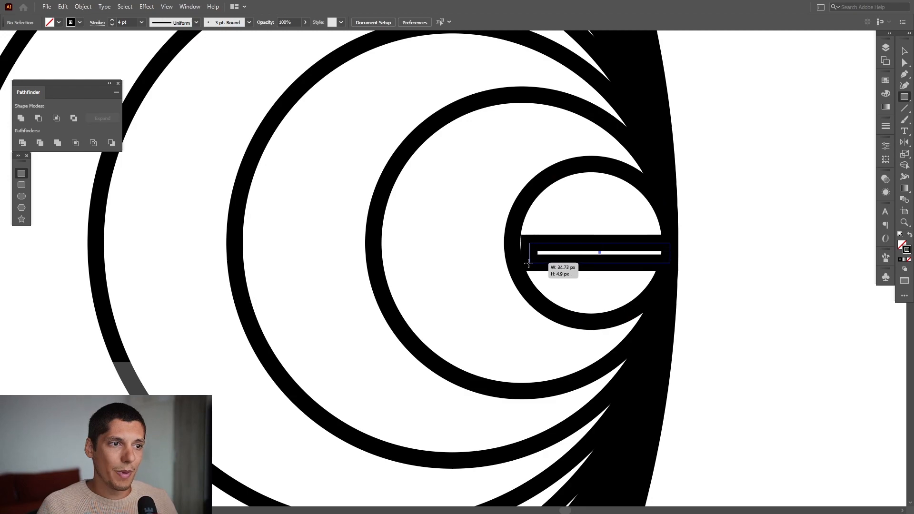
drag(529, 263, 512, 295)
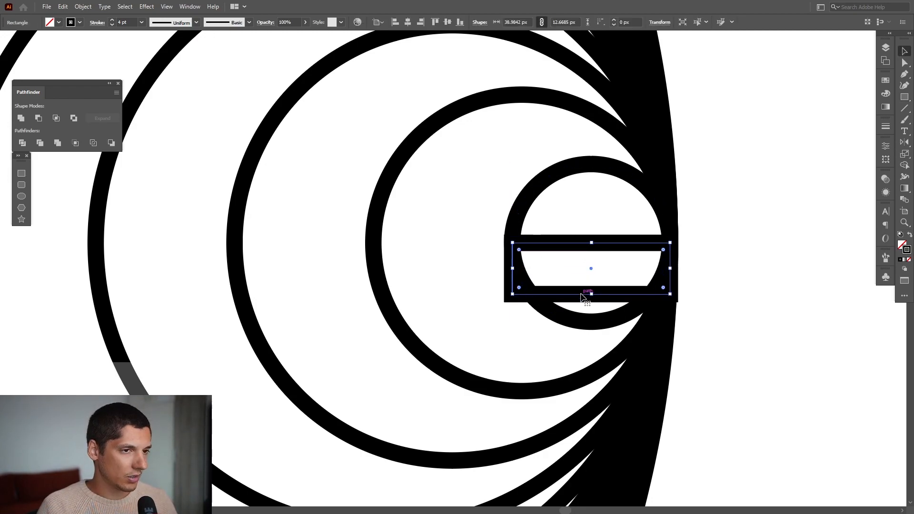
drag(591, 269, 428, 269)
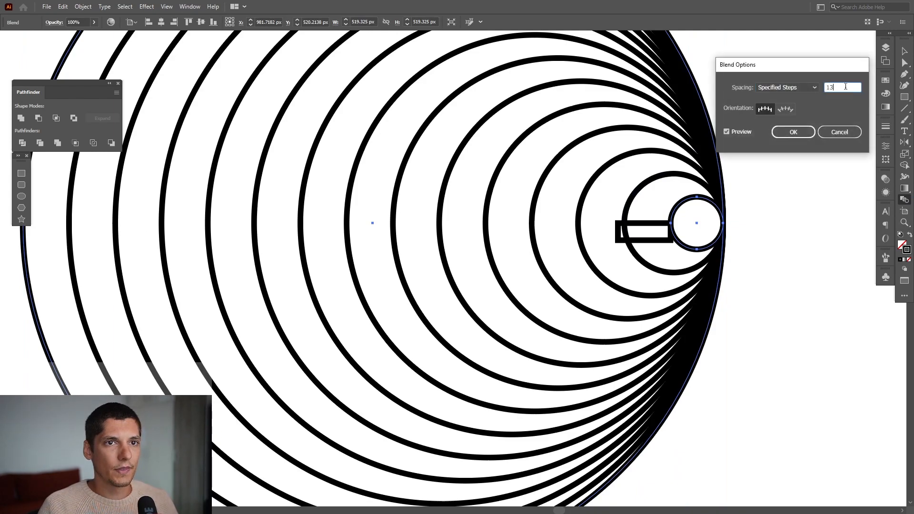
Step: Preview the blend at 12 specified steps, then settle on 11 and confirm
text(12)
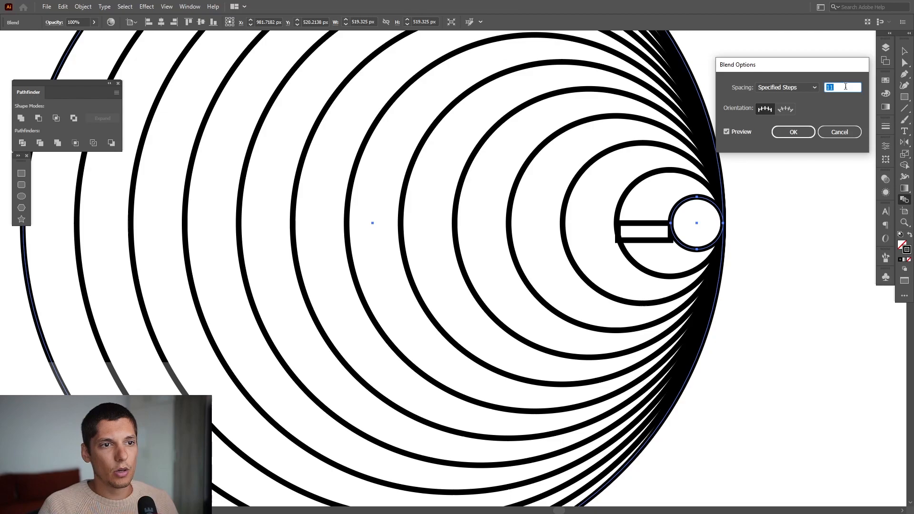
click(793, 132)
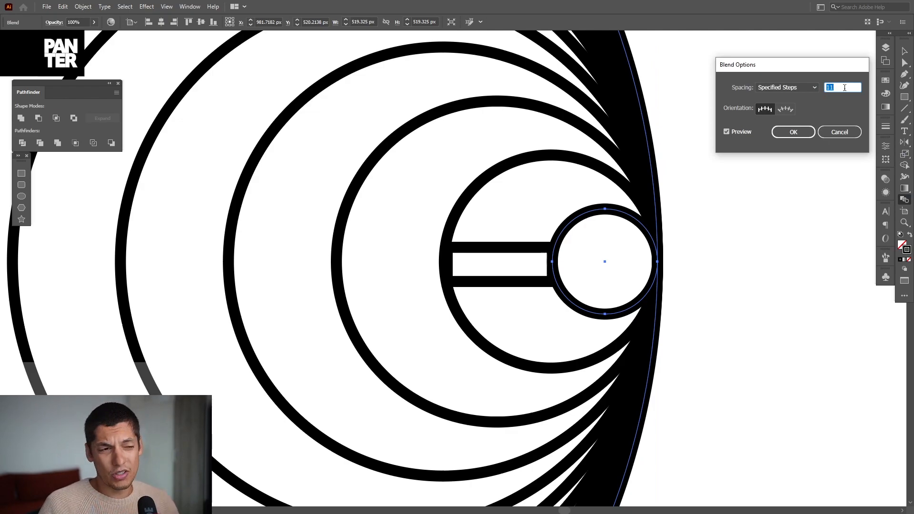
text(12)
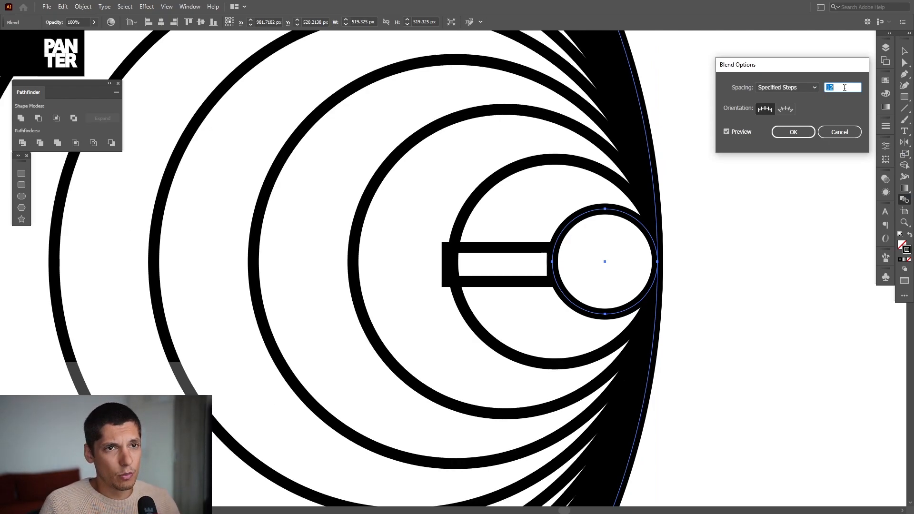
text(11)
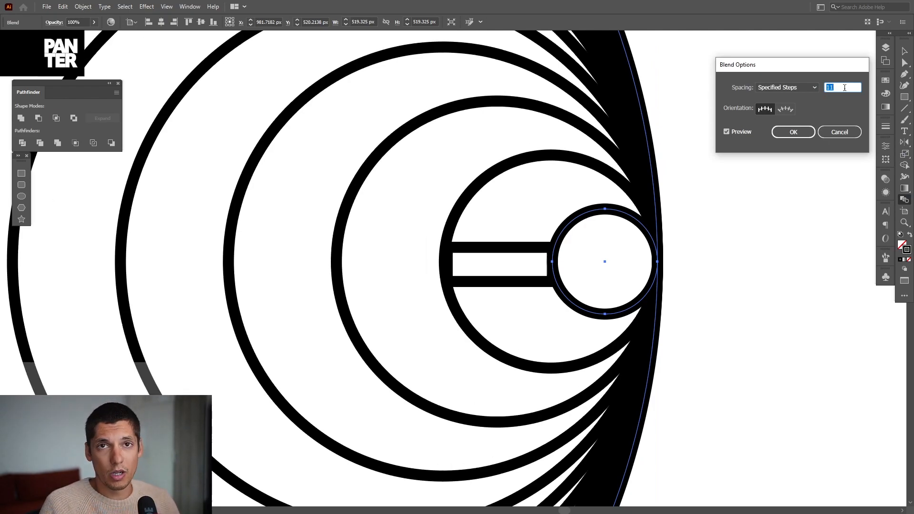
click(792, 132)
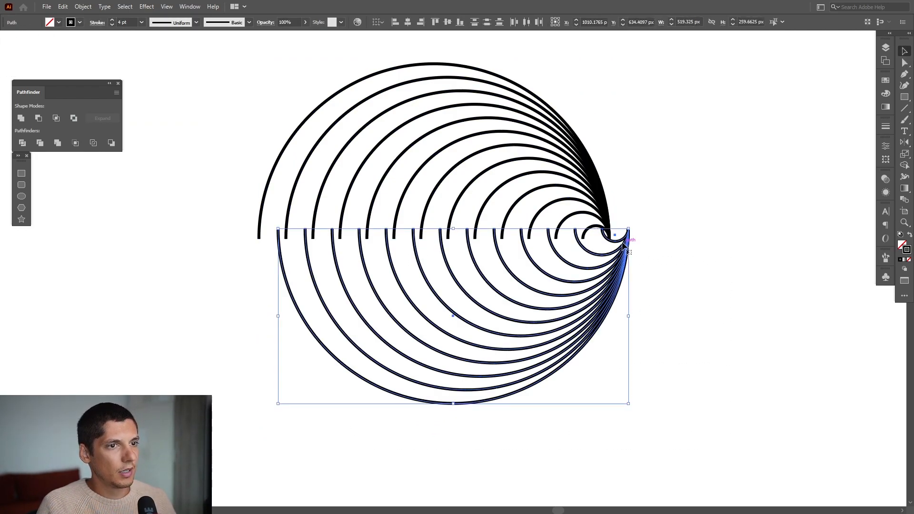
Step: Apply the split operation to the expanded ring blend
click(748, 415)
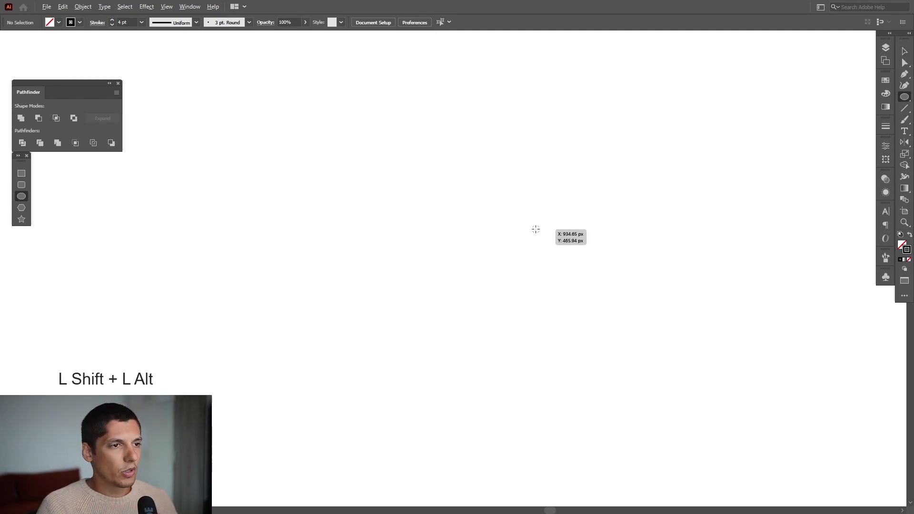
Step: Draw a small circle, place a touching copy, and repeat with Ctrl+D to extend the row
drag(535, 228, 547, 229)
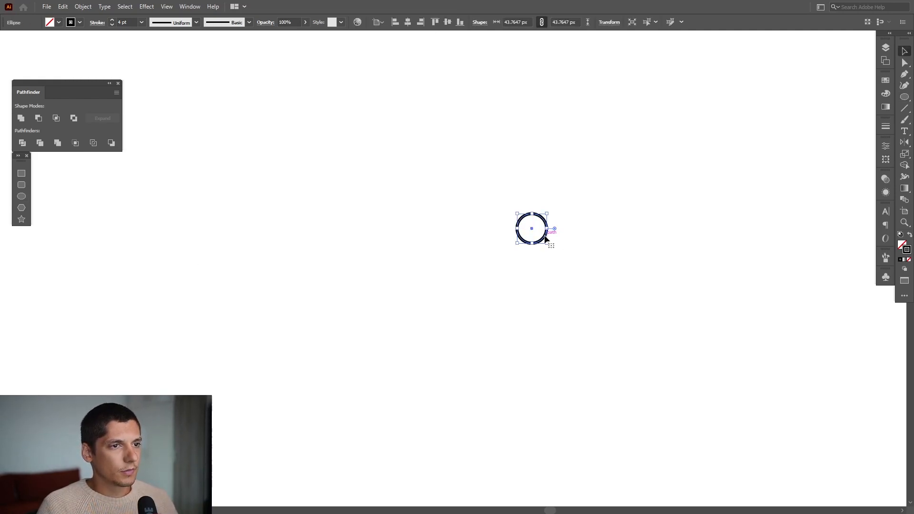
drag(532, 229, 153, 236)
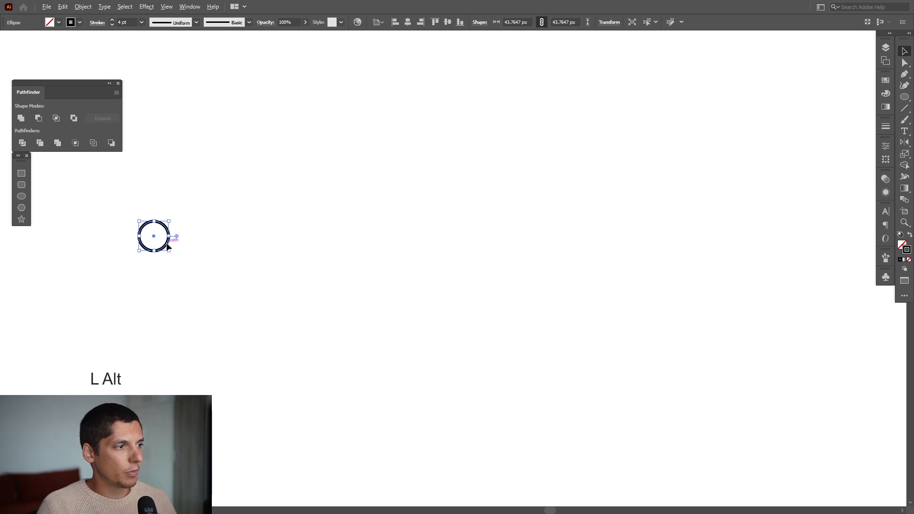
drag(153, 235, 182, 236)
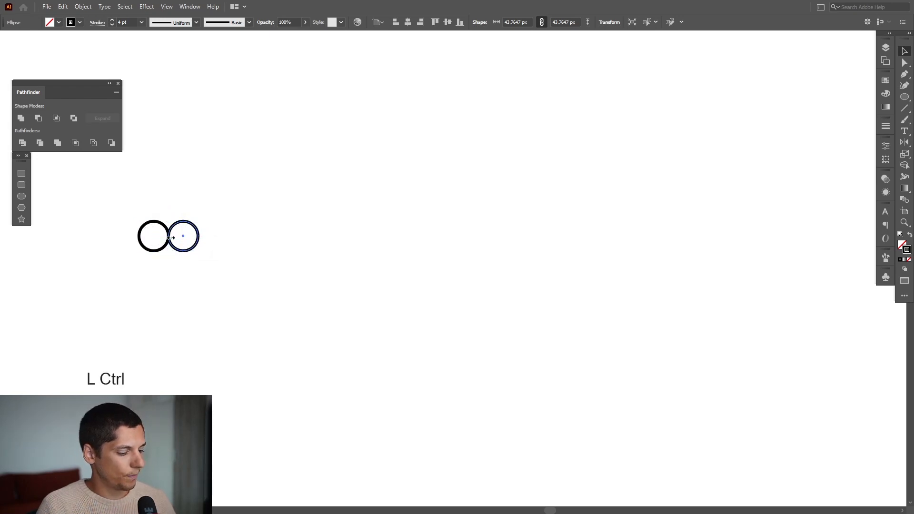
key(ctrl+d)
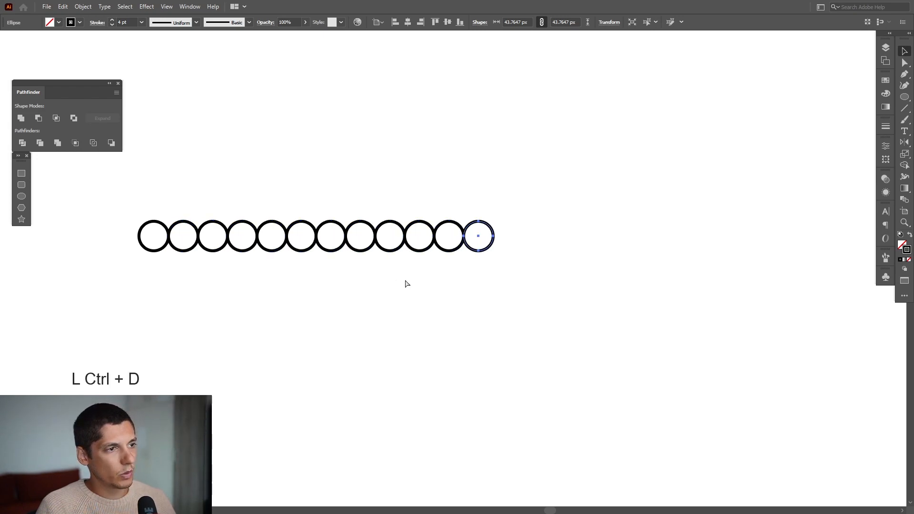
key(ctrl+d)
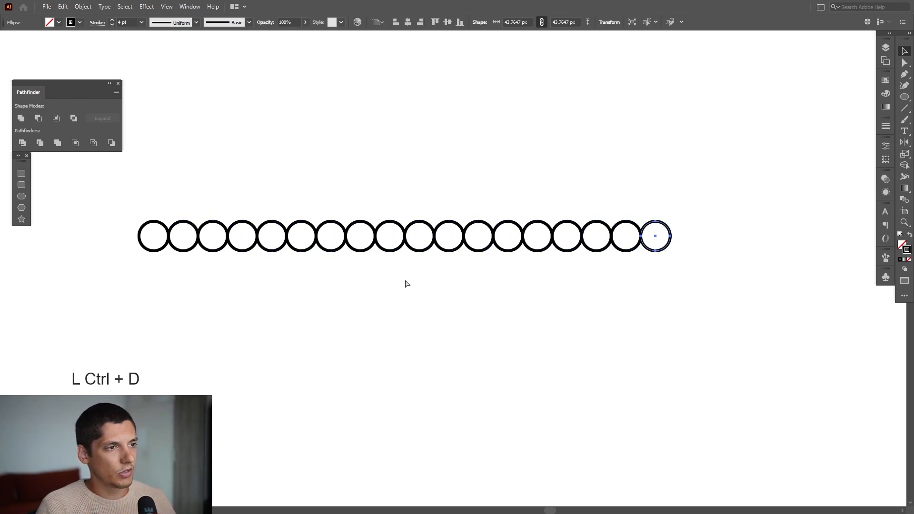
key(ctrl+d)
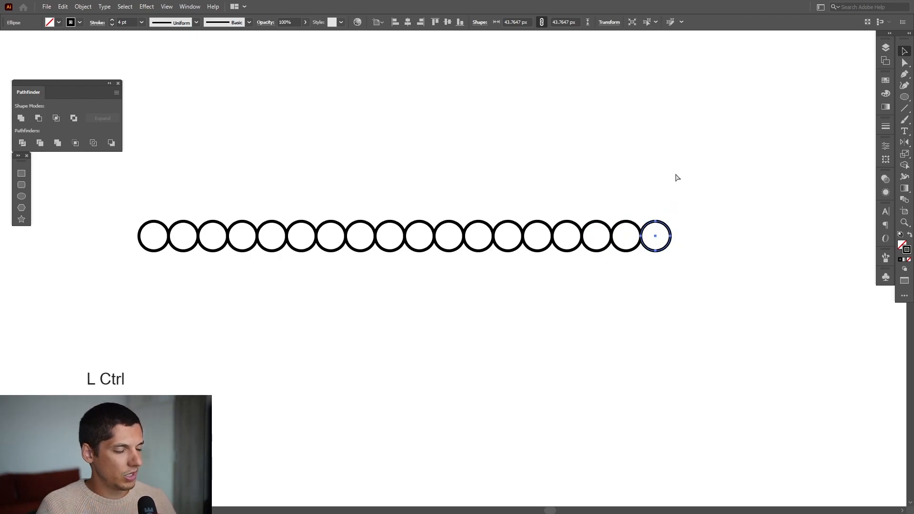
Step: Enlarge the last small circle with its right edge fixed, then repeat the enlargement
click(63, 6)
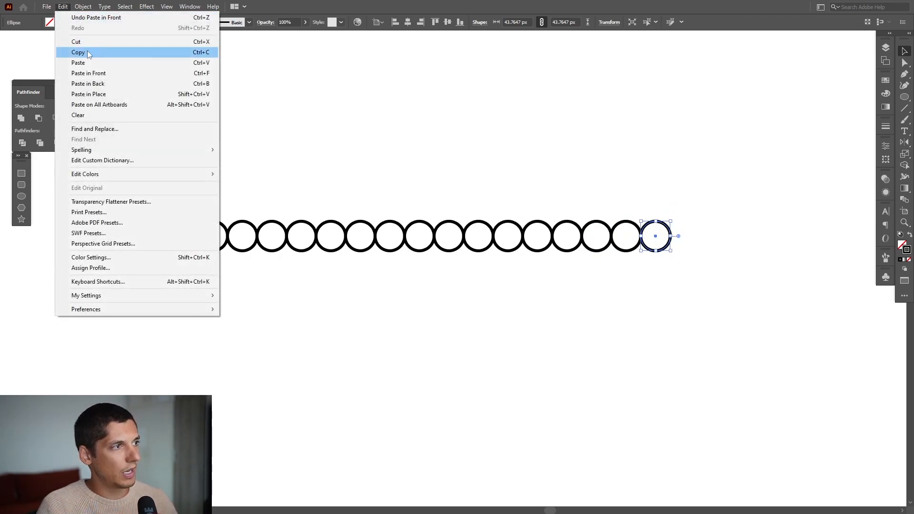
click(78, 52)
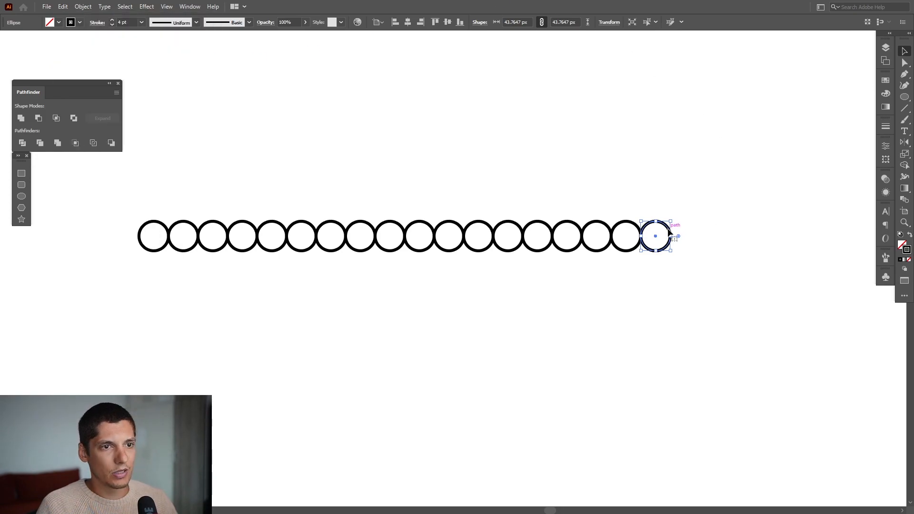
drag(655, 236, 699, 186)
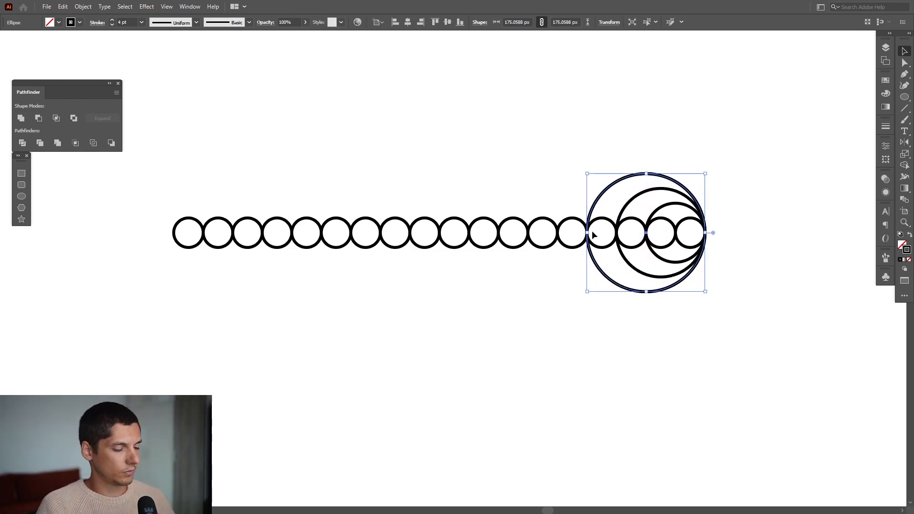
key(ctrl+f)
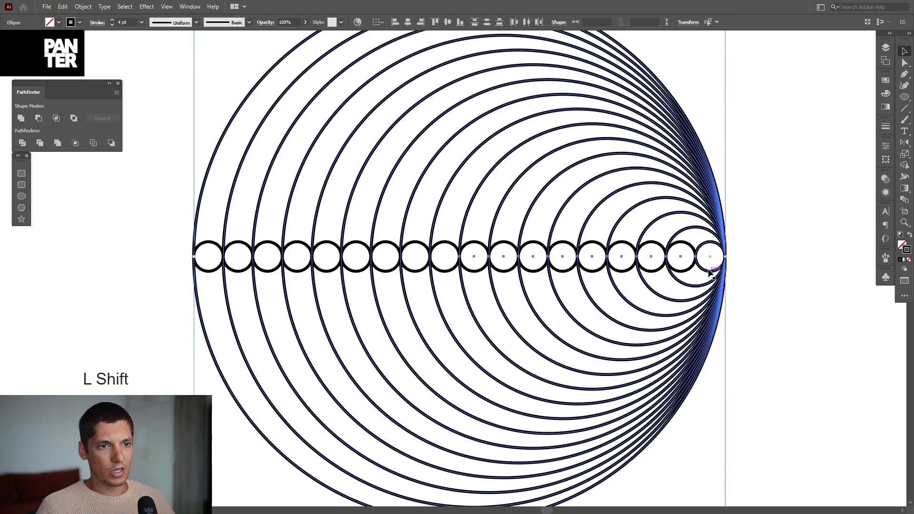
Step: Remove the original row of small circles through the right-click menu
right_click(711, 271)
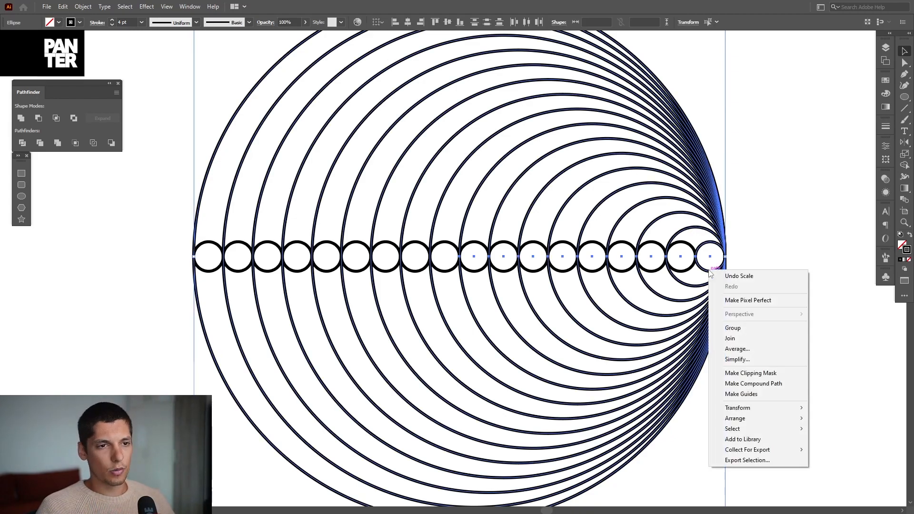
click(733, 327)
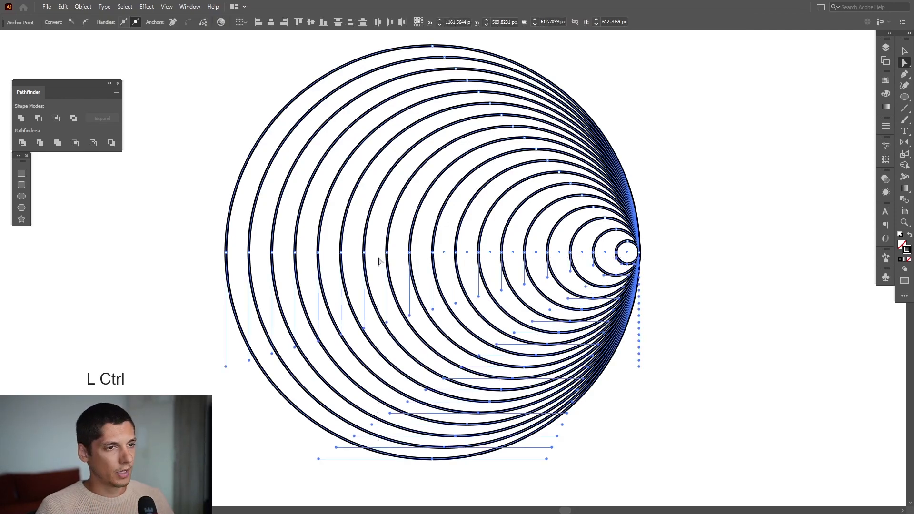
Step: Split the circles at their side points and reflect the lower halves across the vertical axis
click(102, 119)
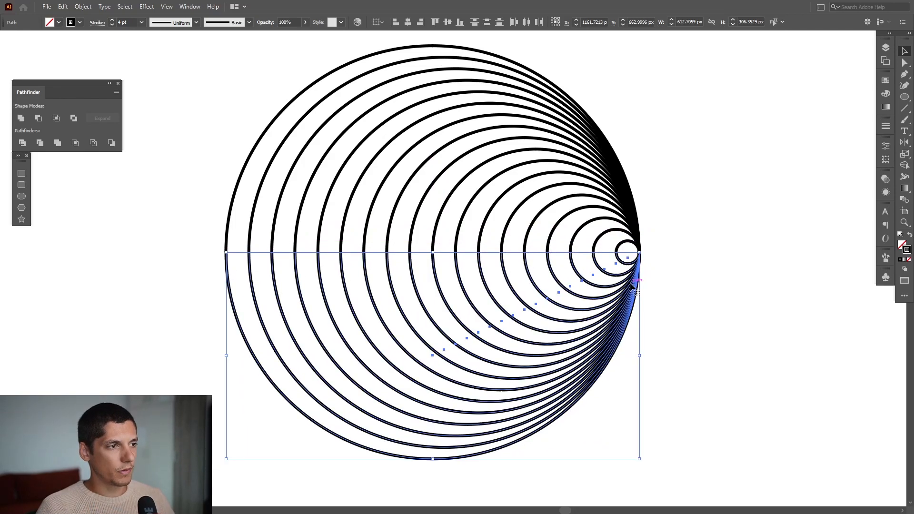
right_click(636, 291)
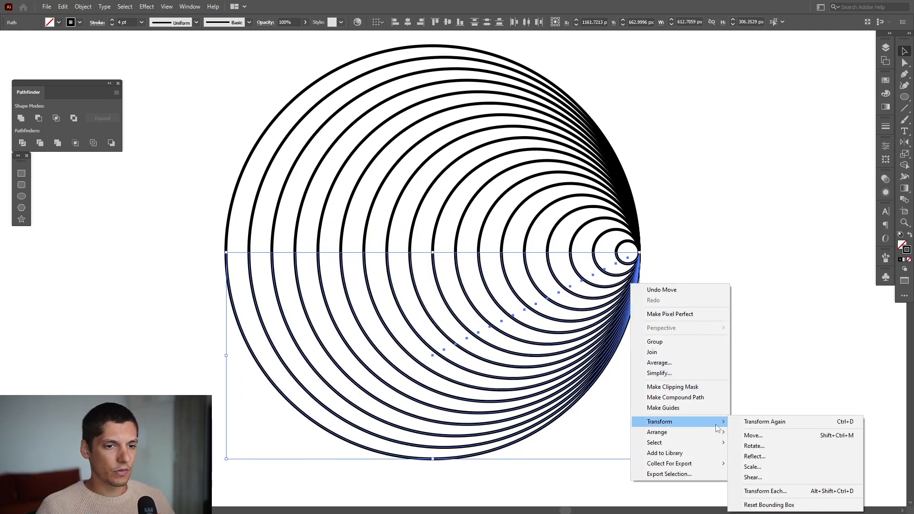
click(754, 457)
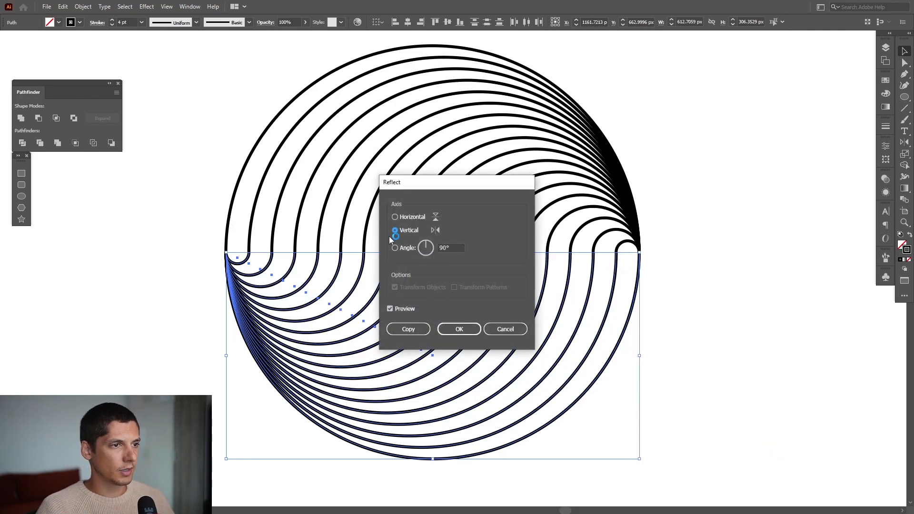
click(395, 230)
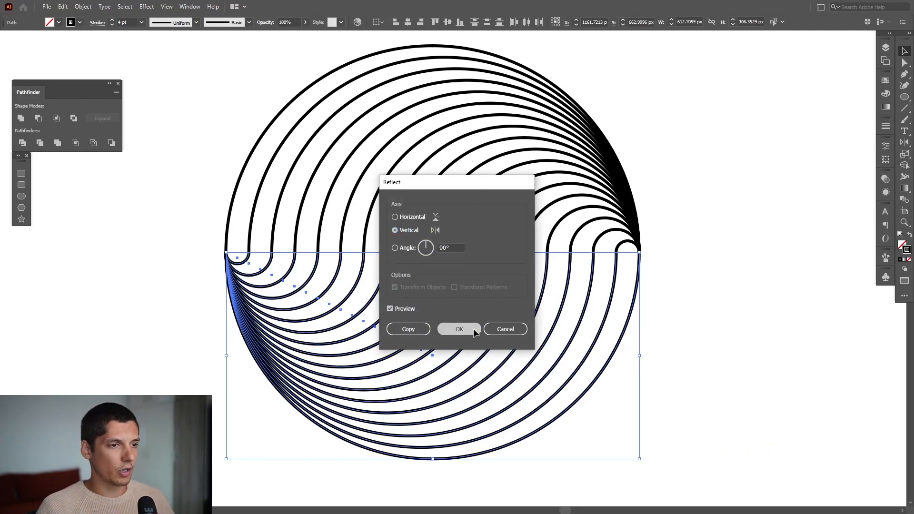
click(459, 329)
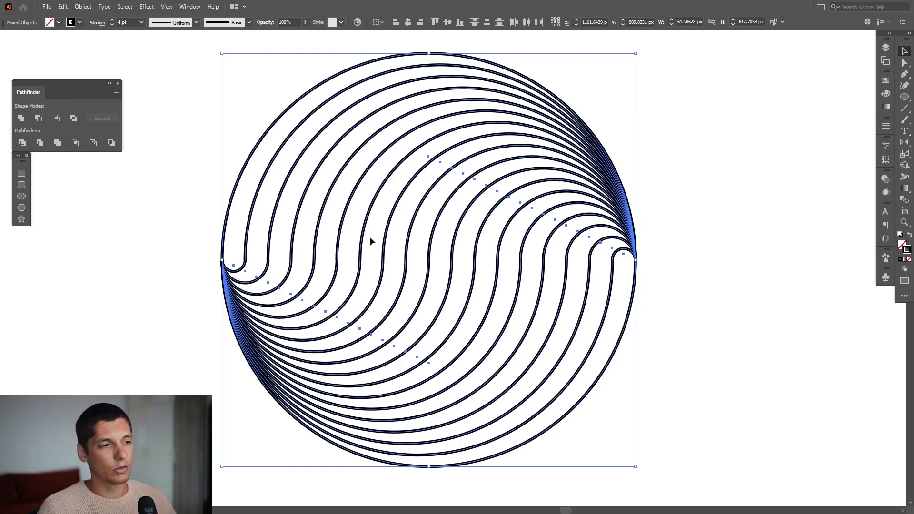
Step: Group all the S-curves from the right-click menu
right_click(374, 242)
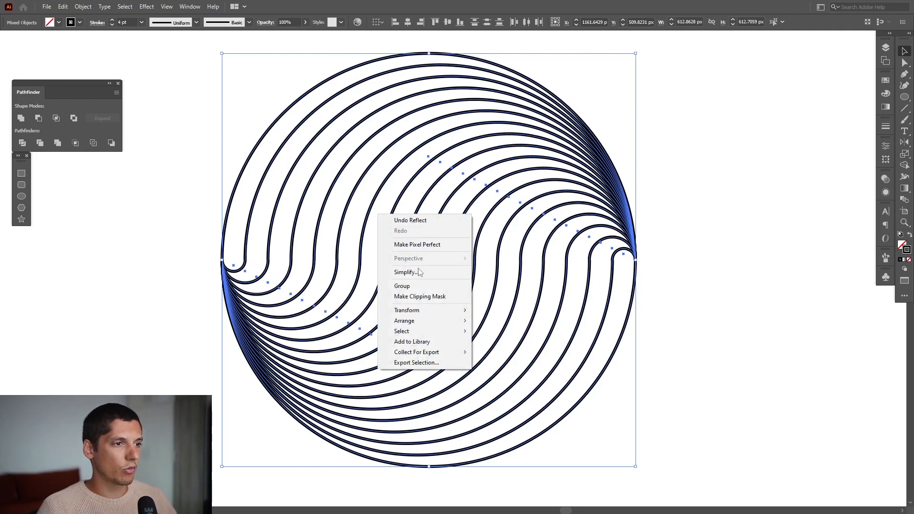
click(402, 286)
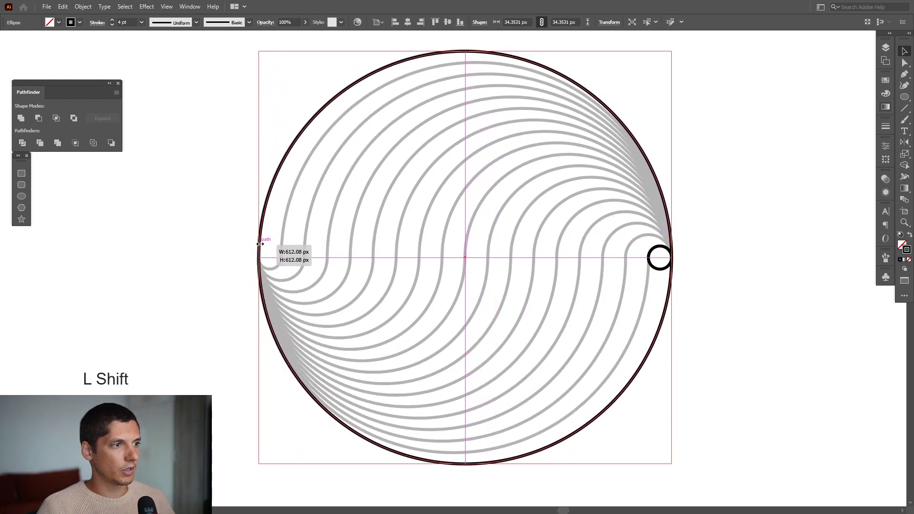
Step: Draw a round outer circle, blend it with the small circle, and set 16 steps
key(space)
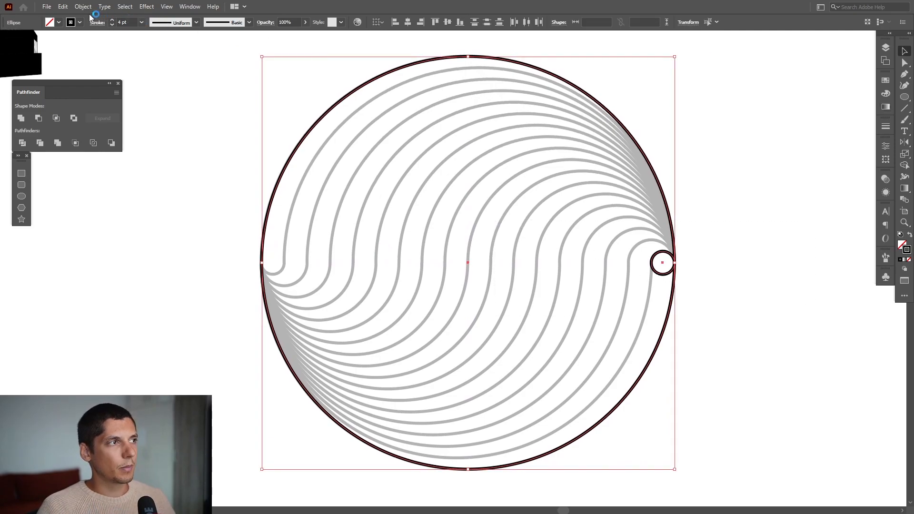
click(226, 275)
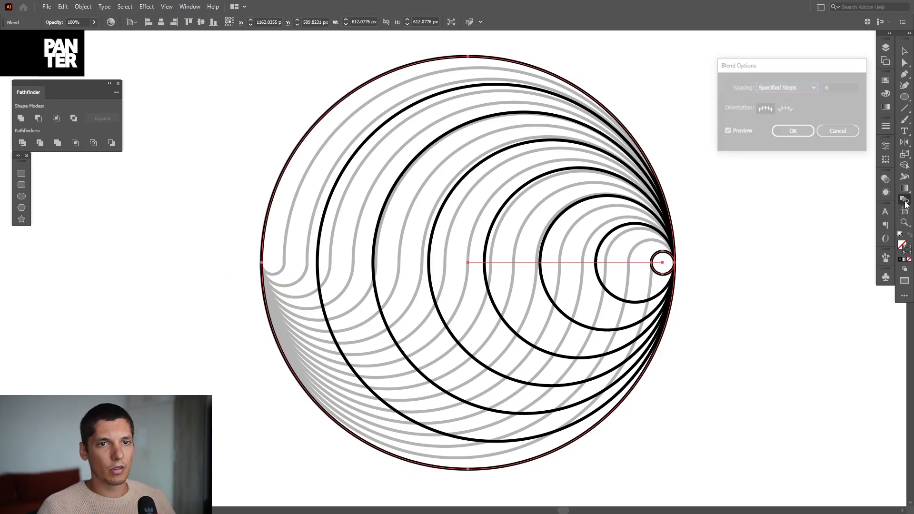
click(841, 88)
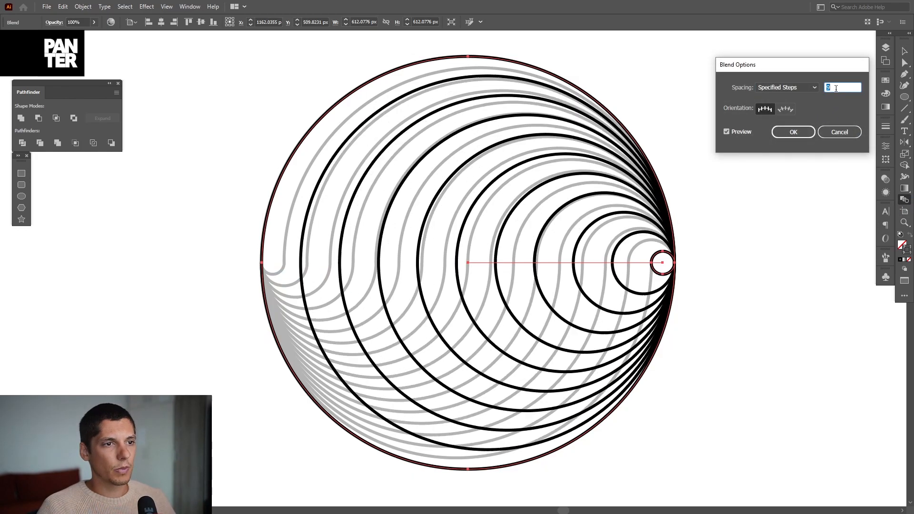
text(16)
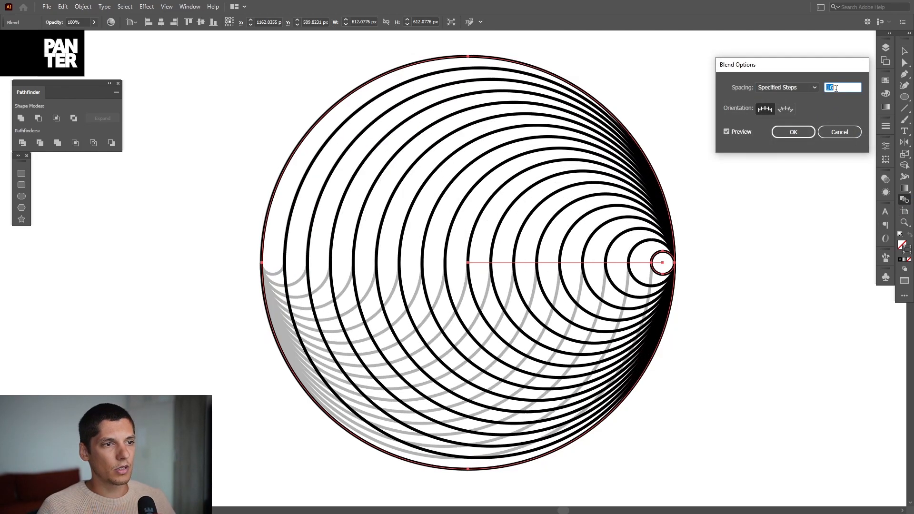
click(793, 132)
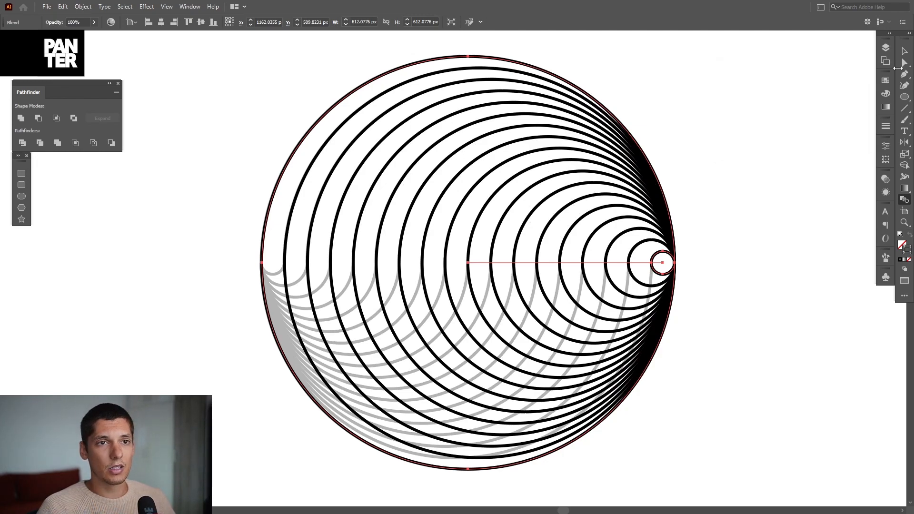